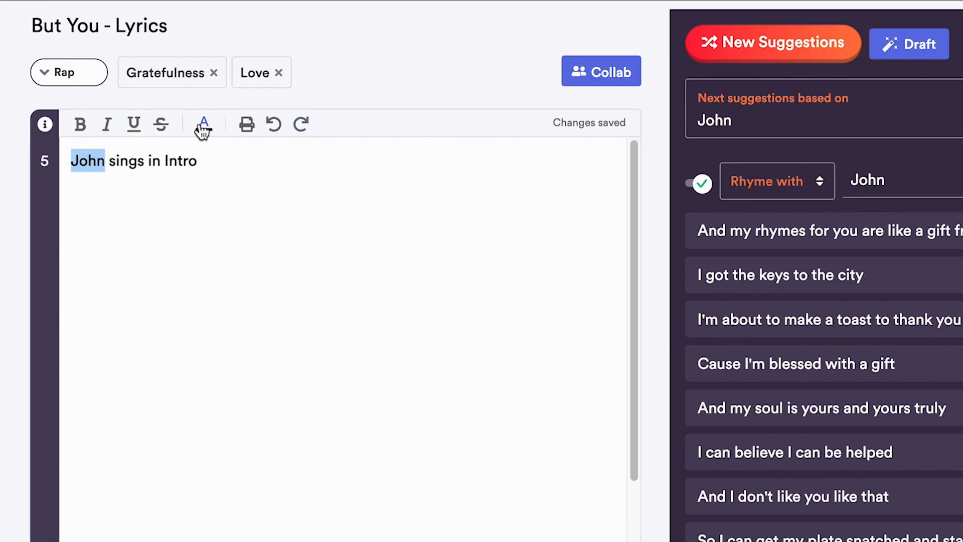
text(Willem X:)
text(I don't need nobody)
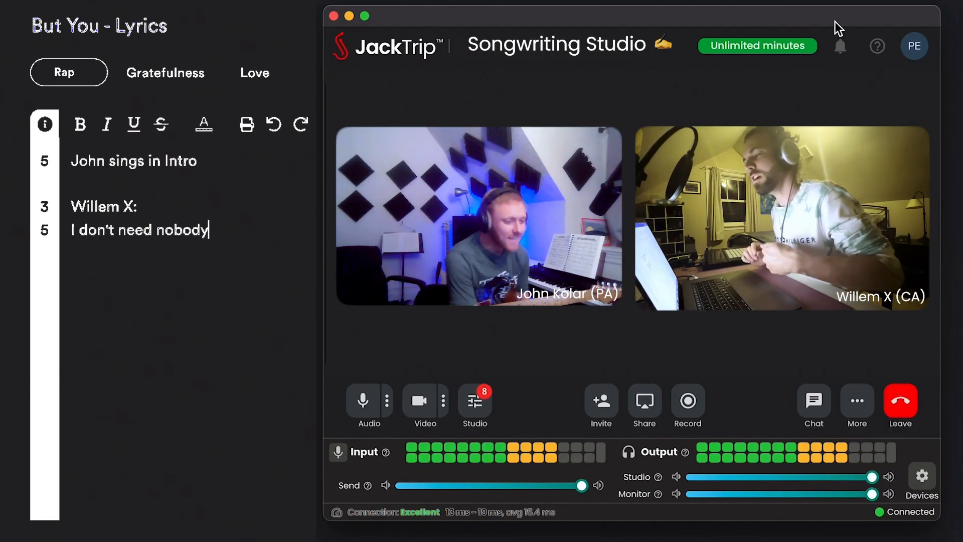
text(Ever, ever, ever)
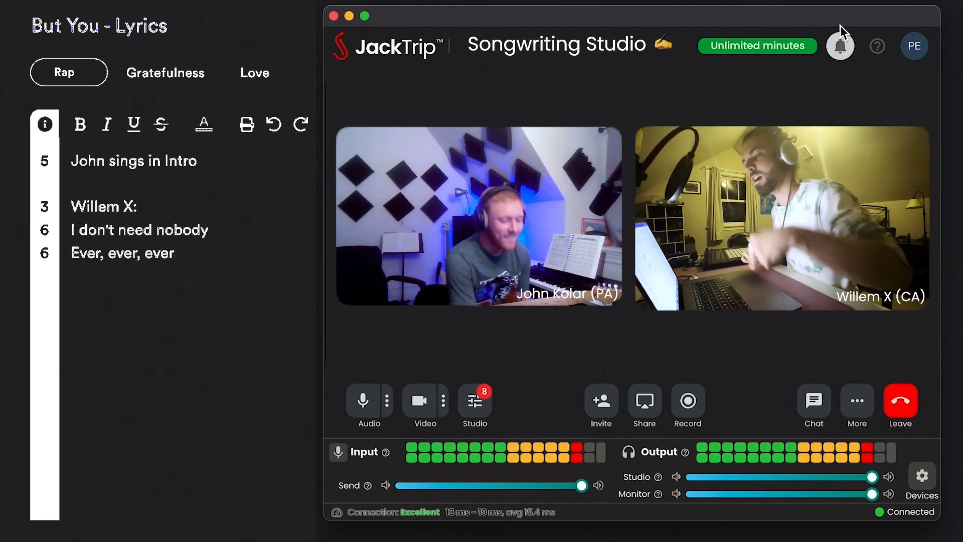